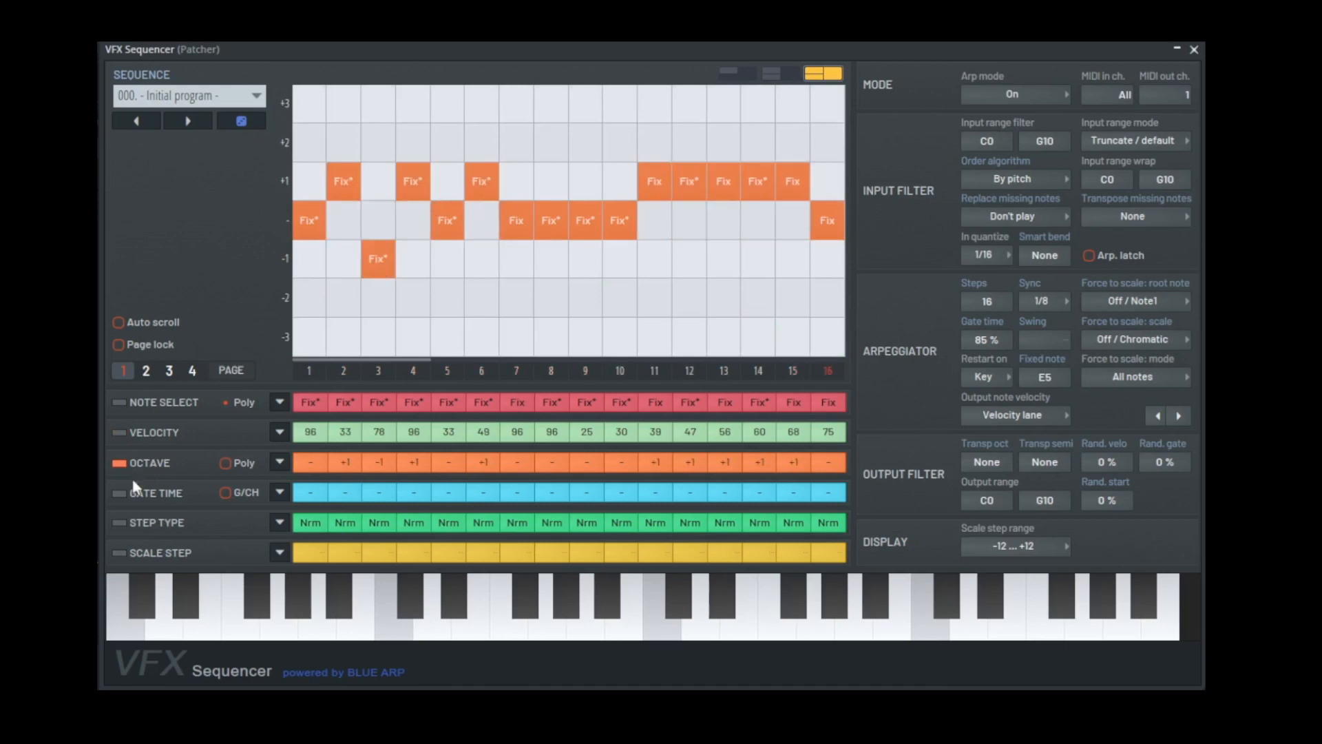
# Show the GATE TIME lane in the step grid, ready to set steps 2, 3 and 6.
pyautogui.click(156, 493)
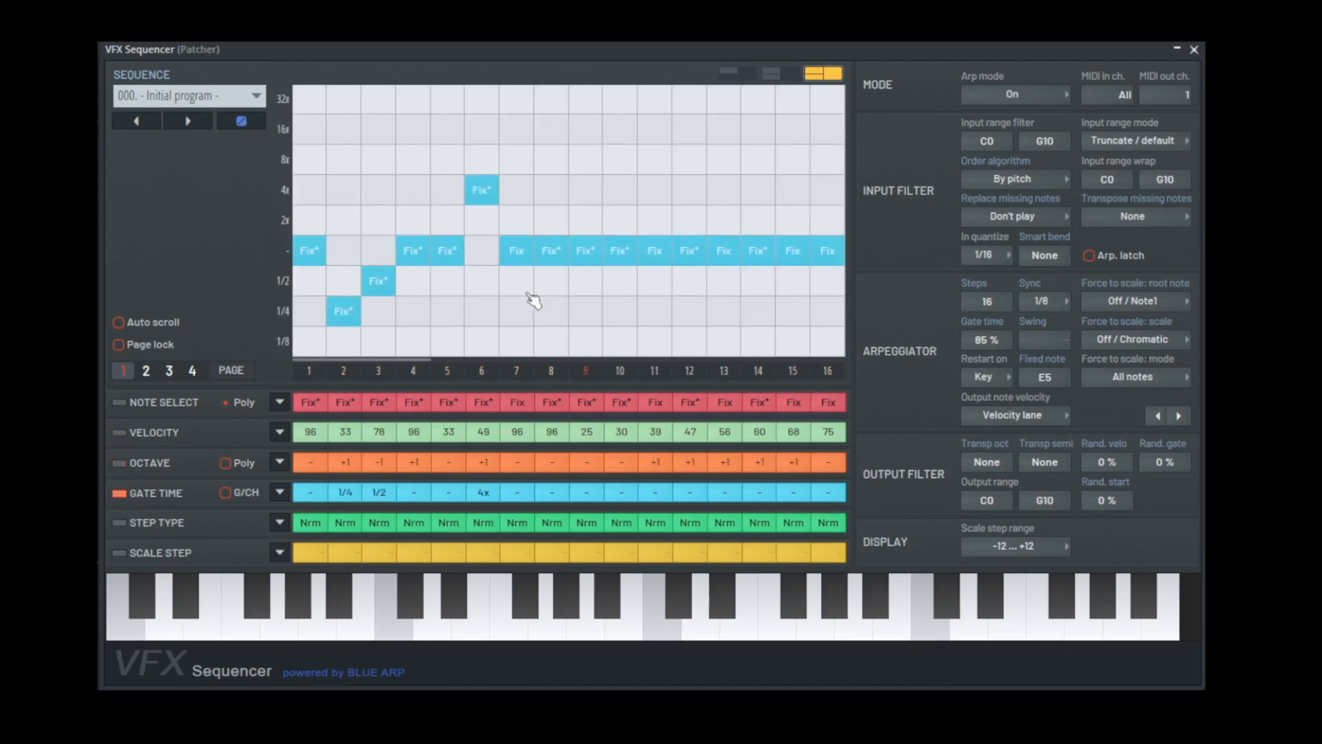